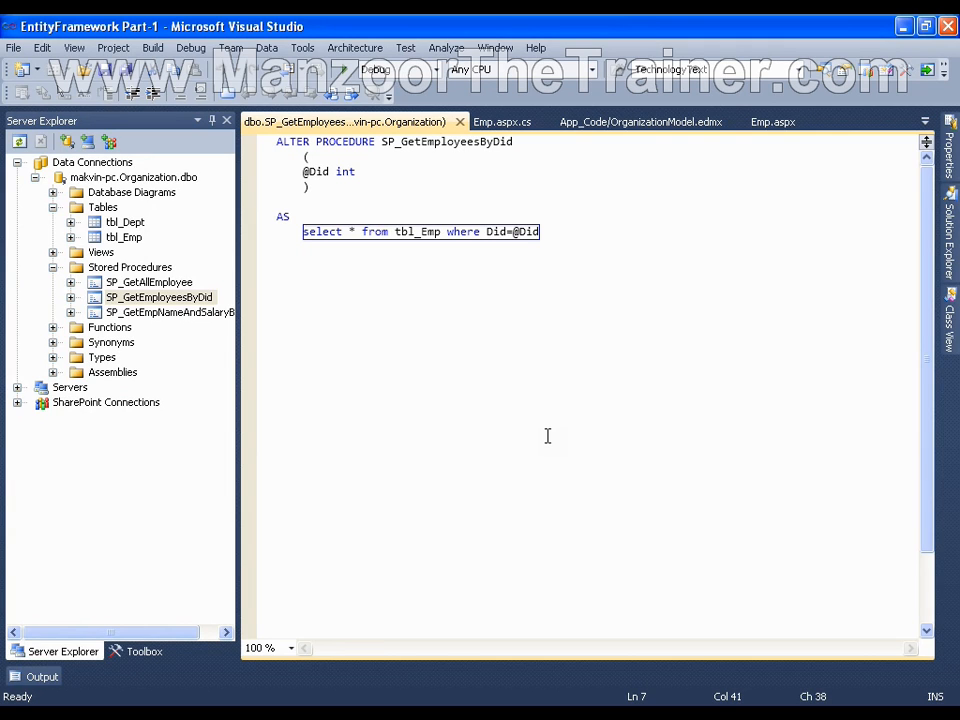
mouse_move(452, 150)
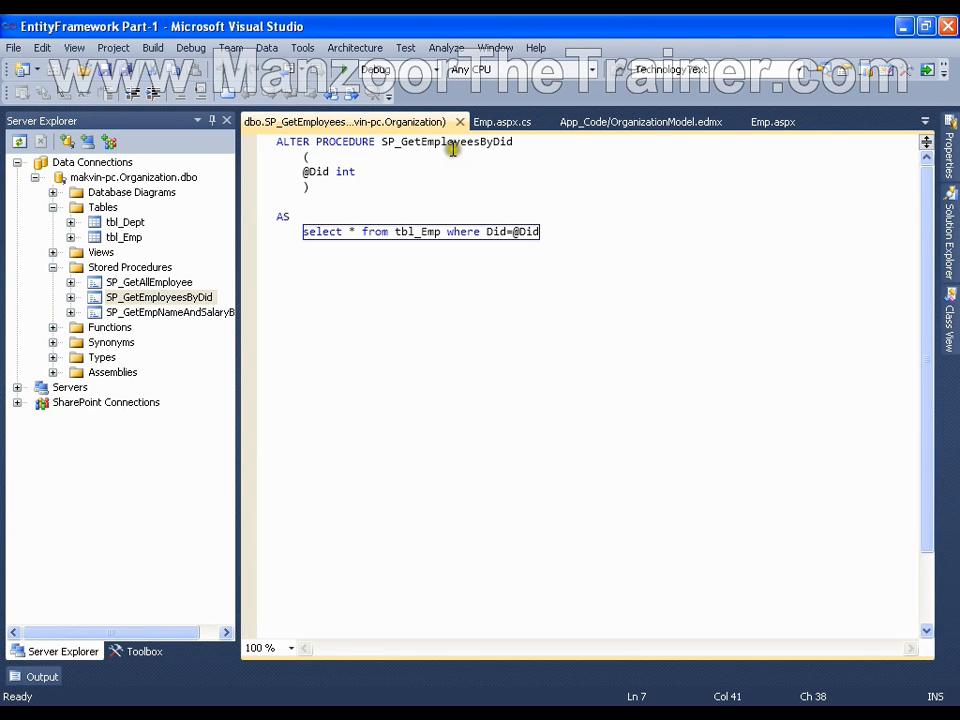
mouse_move(475, 145)
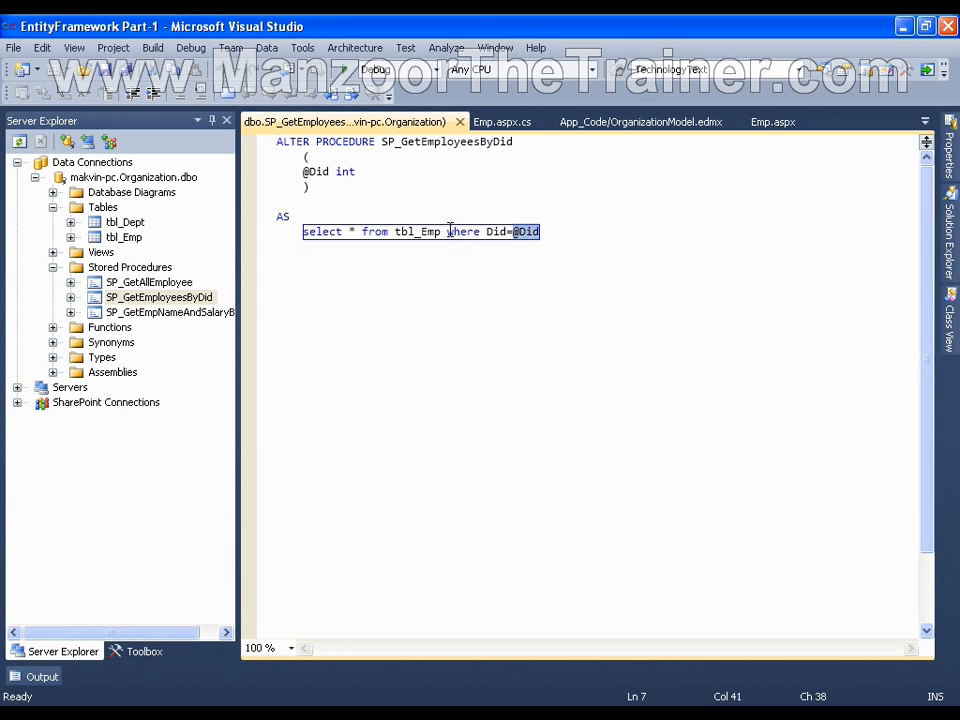
Add the SP_GetEmployeesByDid stored procedure to OrganizationModel via Update Model from Database
left_click(124, 237)
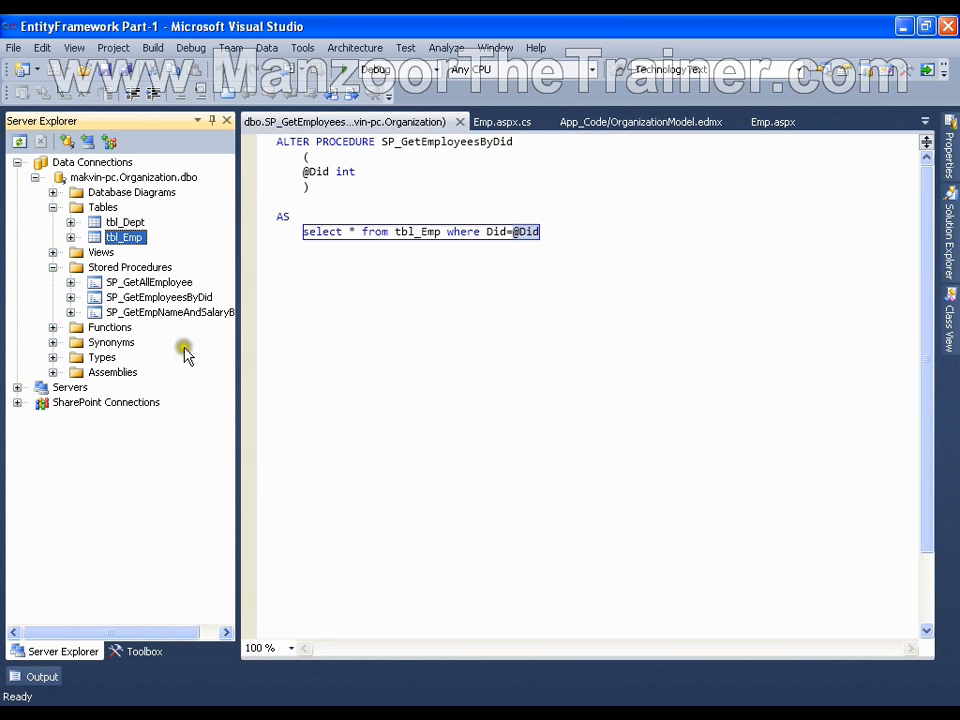
mouse_move(485, 372)
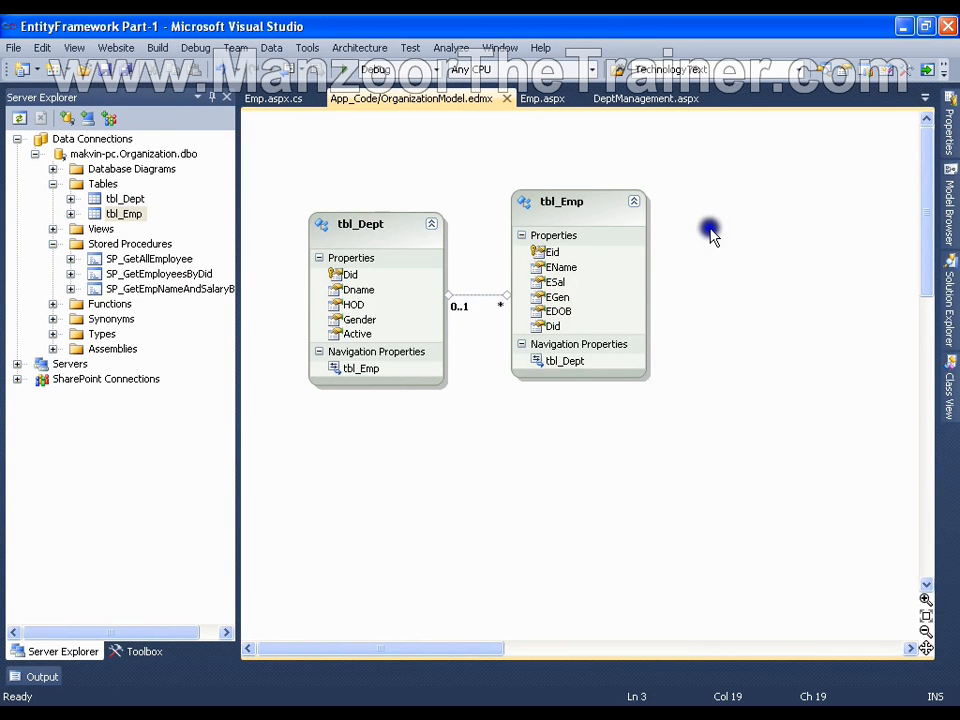
mouse_move(562, 418)
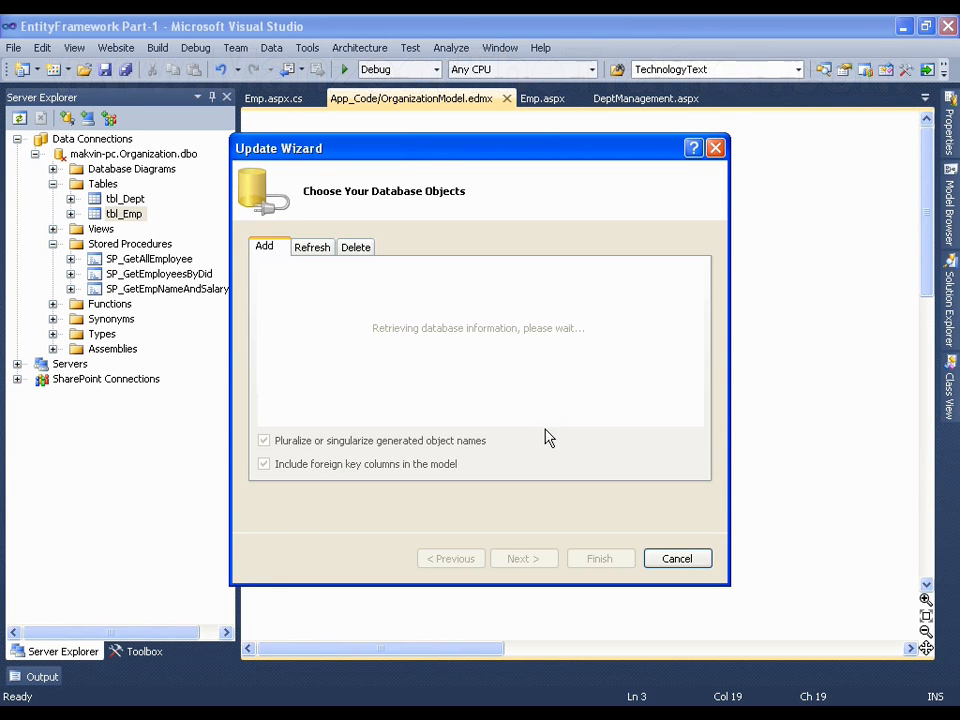
mouse_move(530, 428)
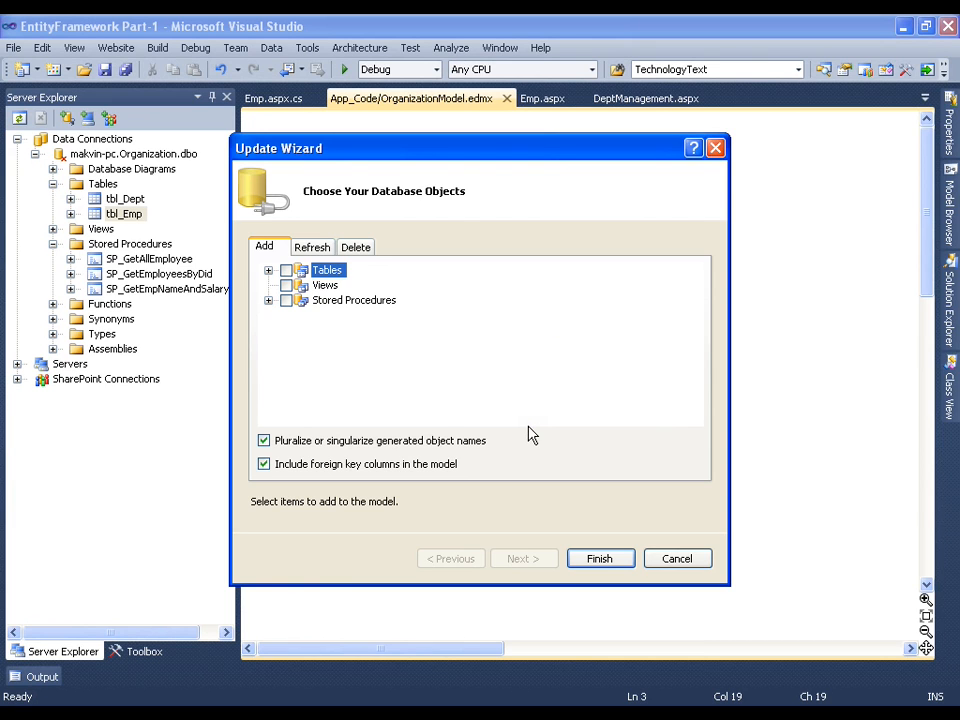
left_click(268, 300)
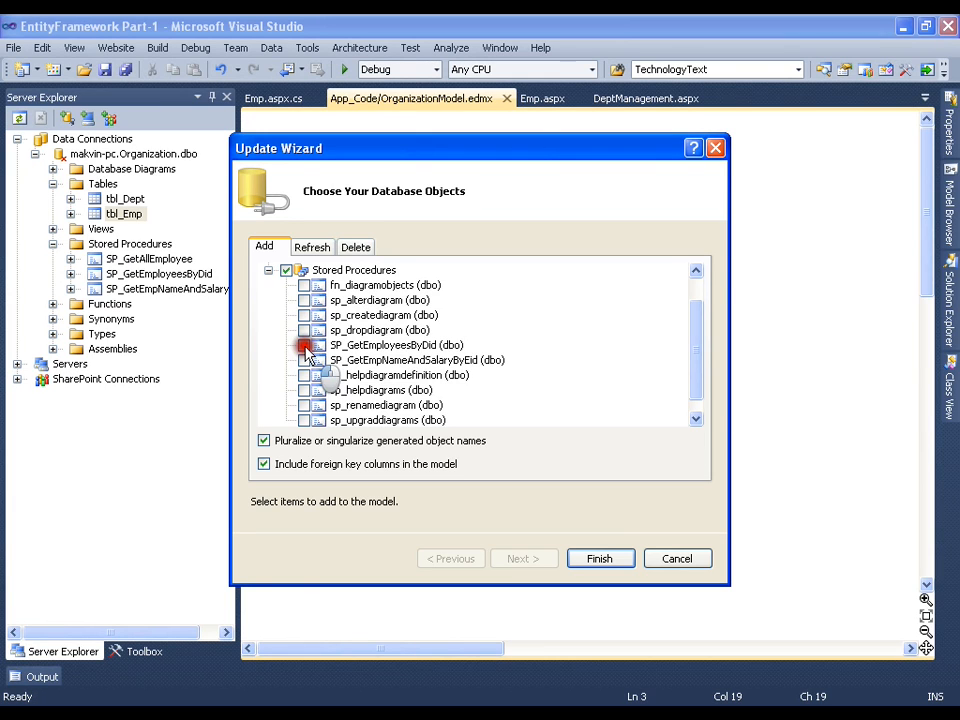
left_click(305, 345)
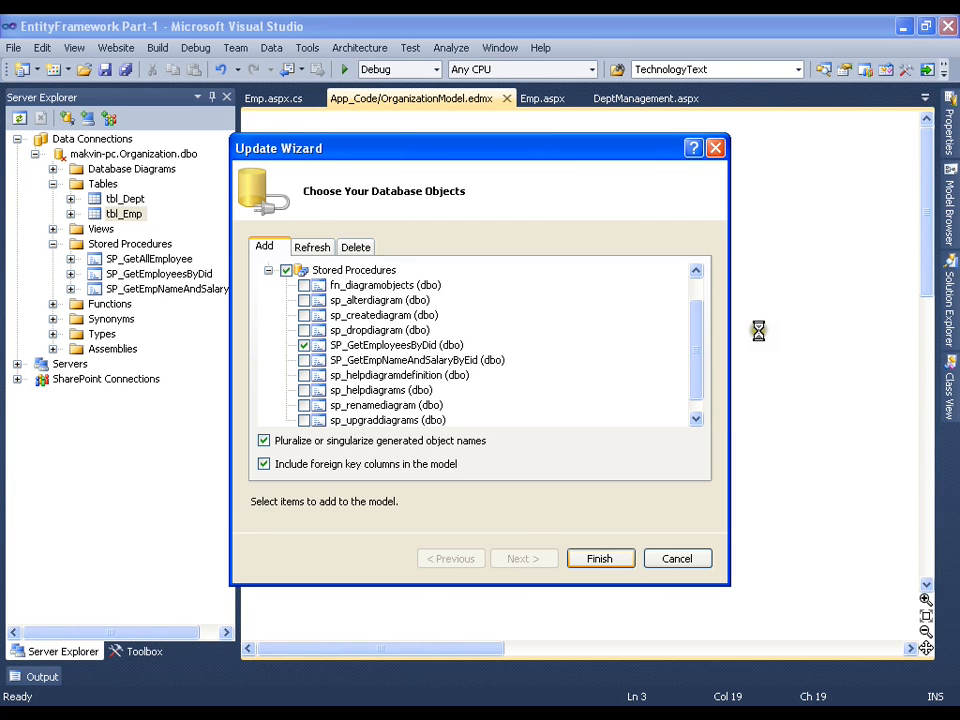
left_click(599, 558)
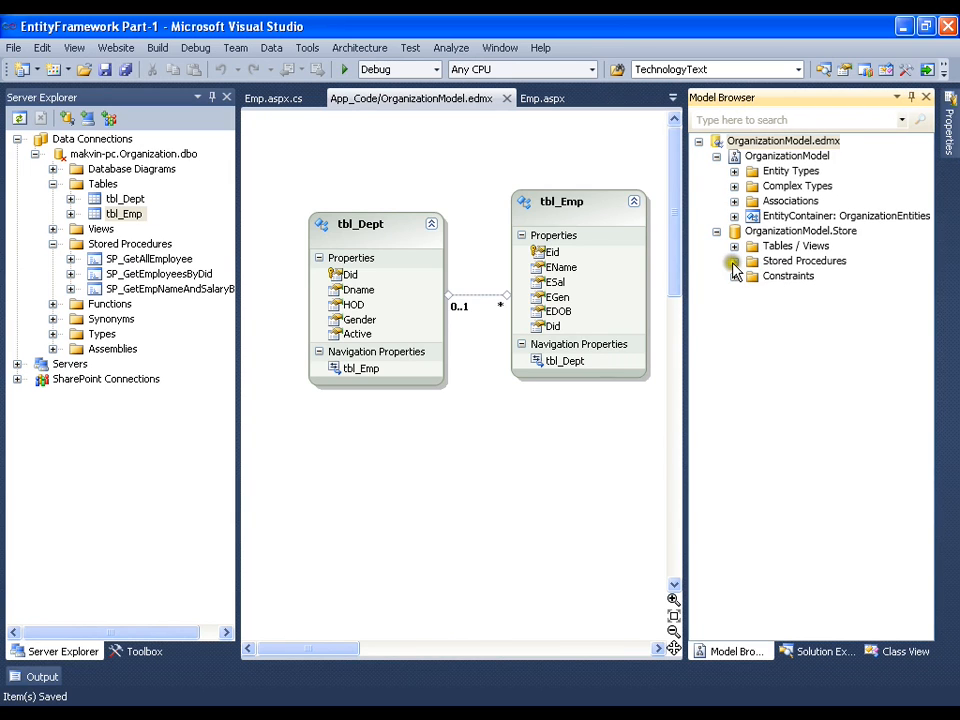
Open Add Function Import for SP_GetEmployeesByDid from the model's Stored Procedures list
left_click(735, 261)
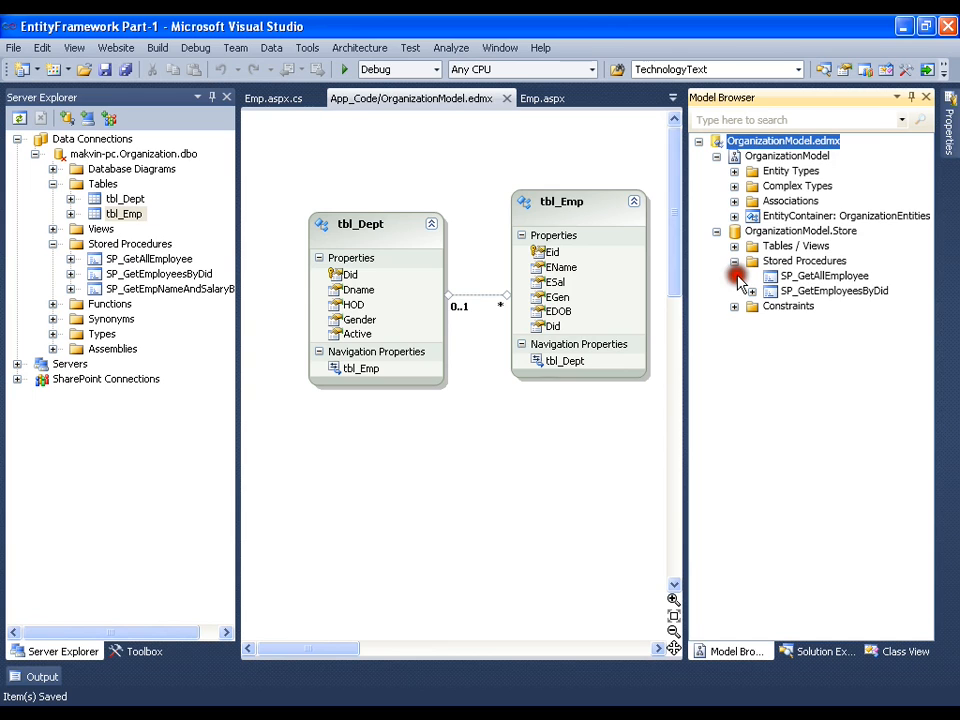
double_click(831, 290)
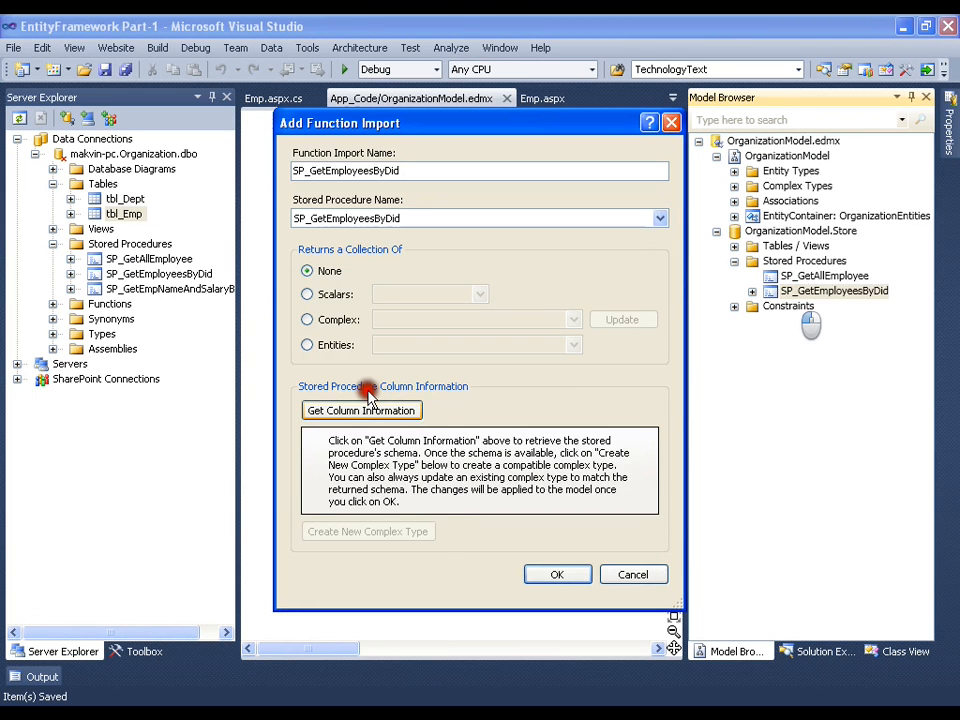
Get column information, create the SP_GetEmployeesByDid_Result complex type, and confirm the import
left_click(361, 410)
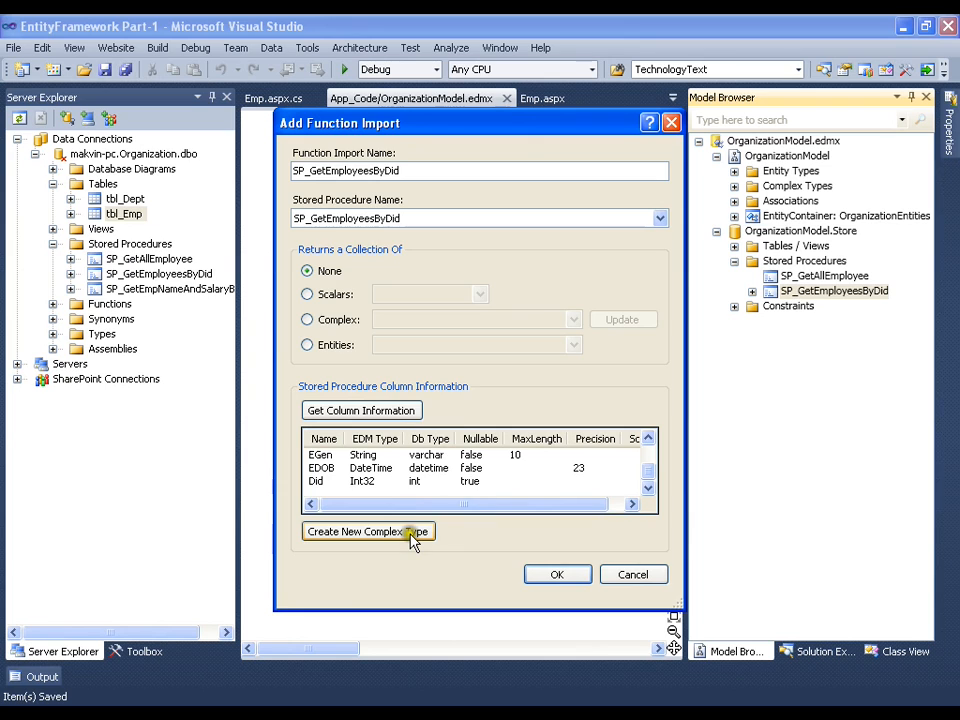
left_click(368, 531)
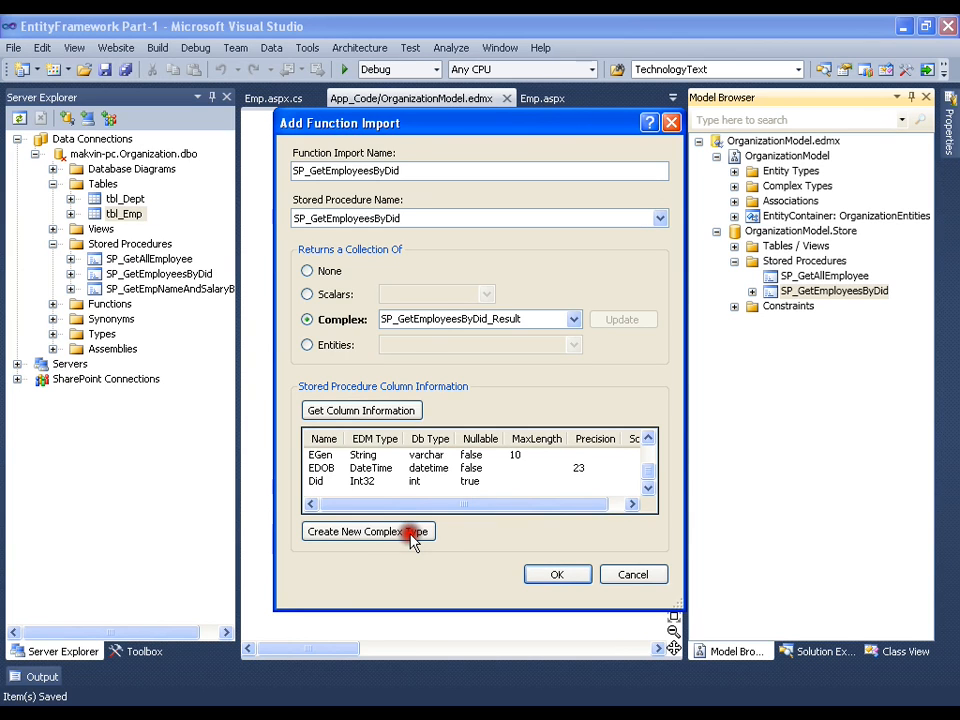
mouse_move(385, 333)
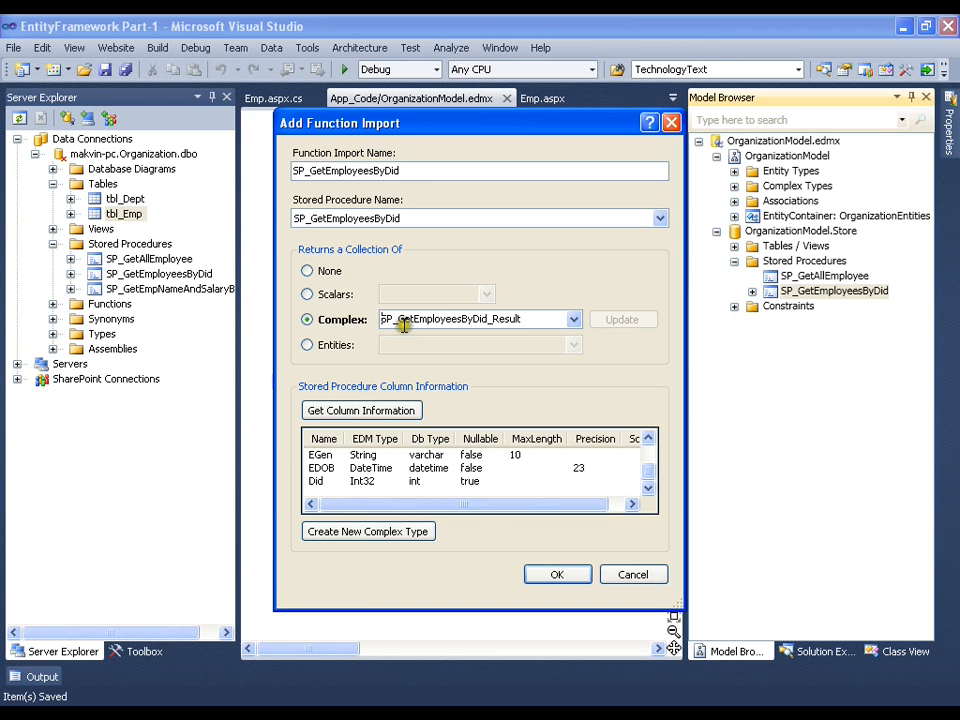
mouse_move(438, 319)
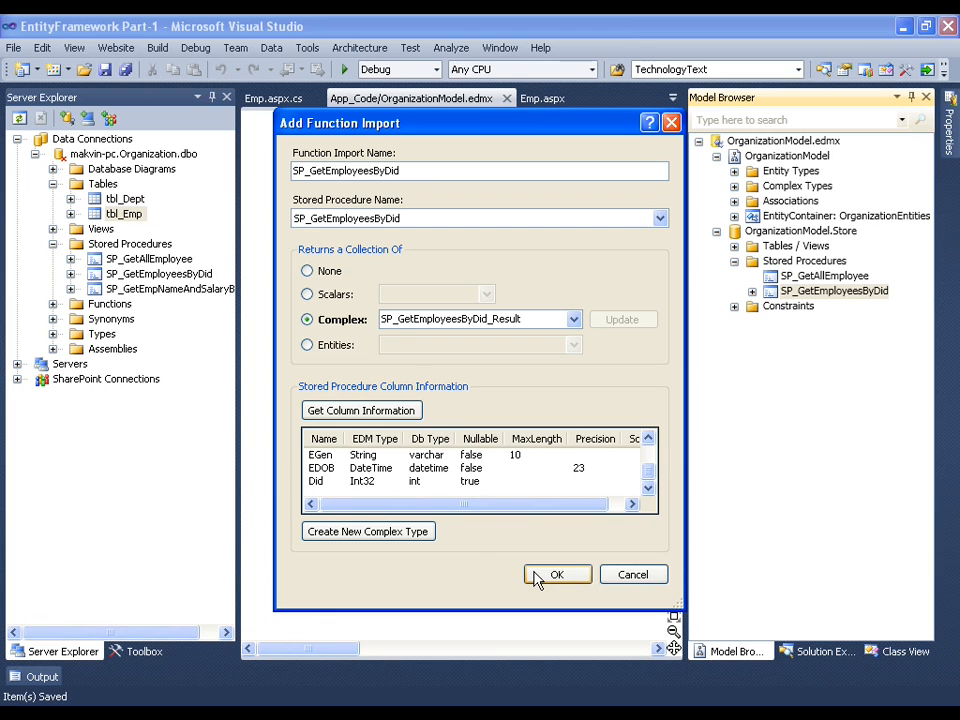
left_click(557, 574)
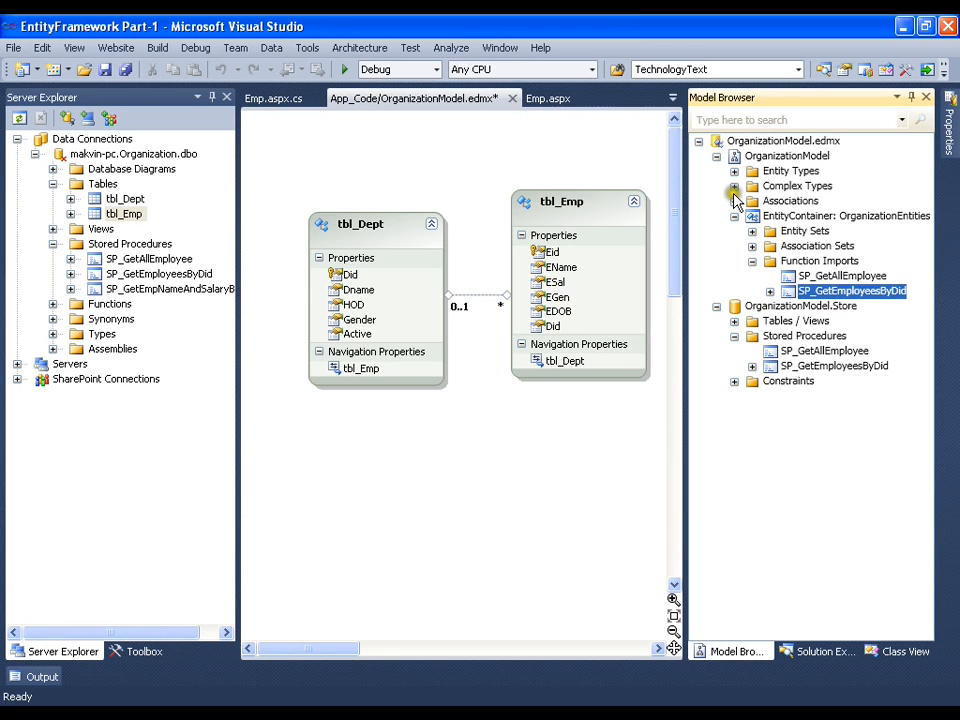
Inspect the SP_GetEmployeesByDid function import and result complex types, then return to Emp.aspx.cs
left_click(733, 186)
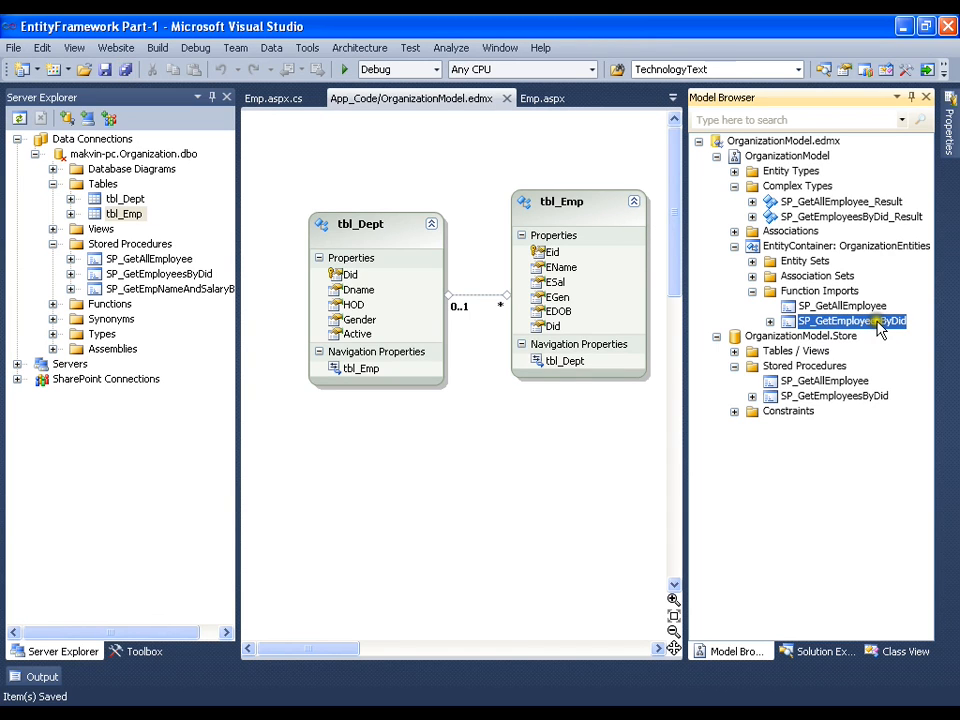
left_click(851, 216)
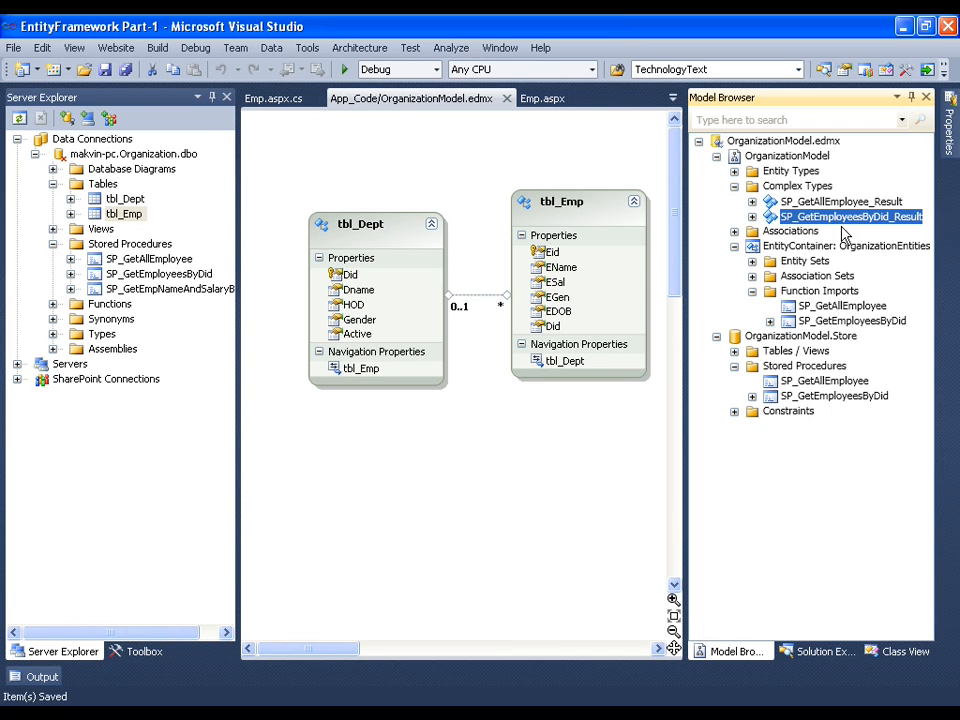
left_click(838, 306)
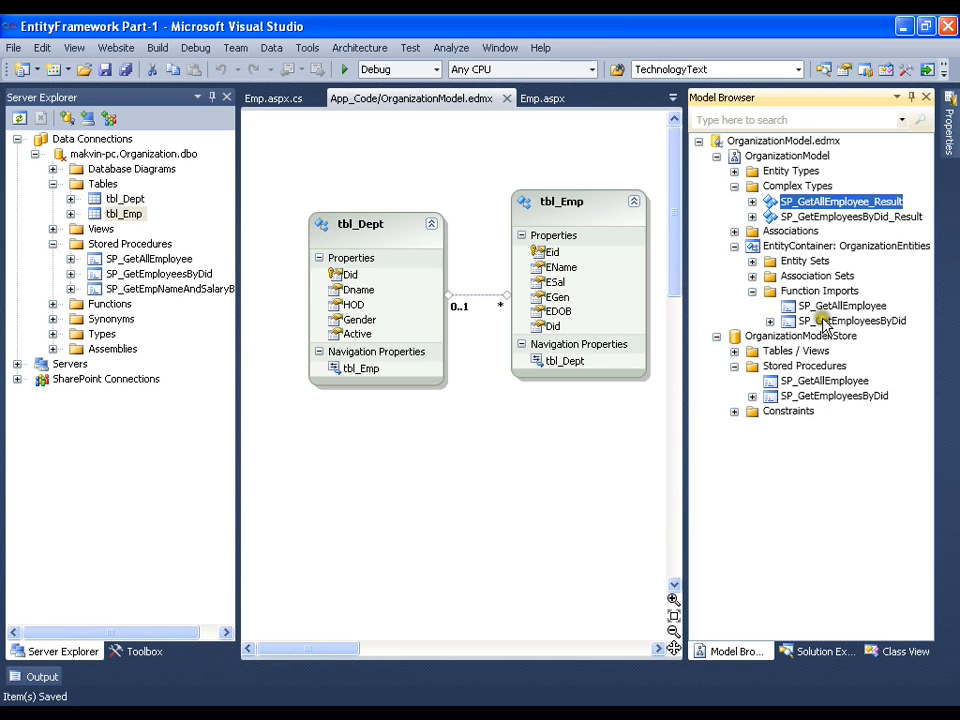
left_click(852, 320)
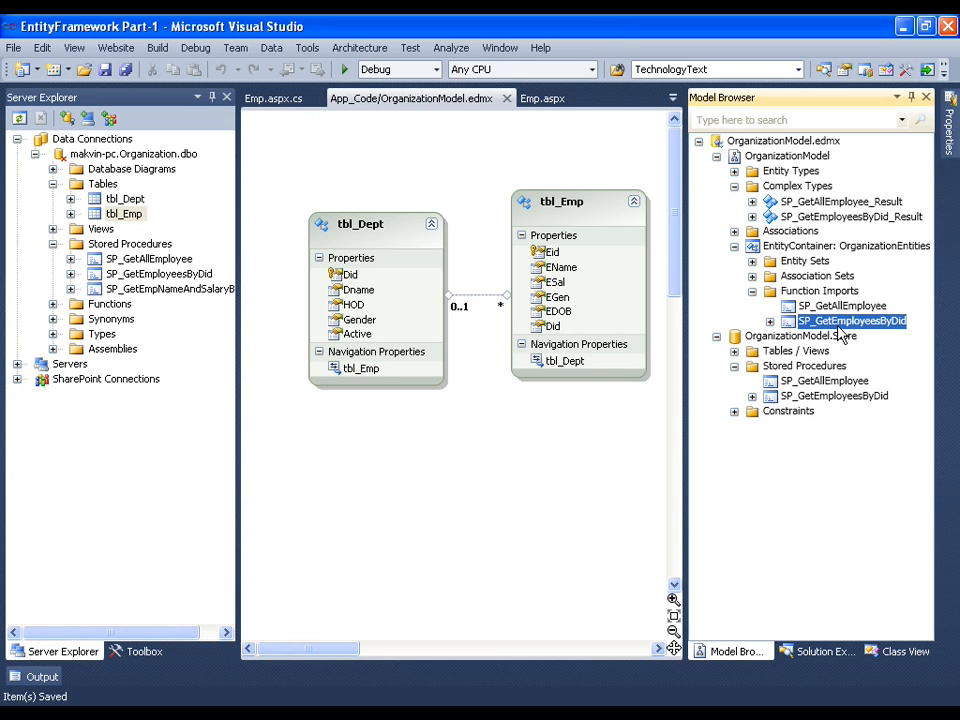
left_click(850, 216)
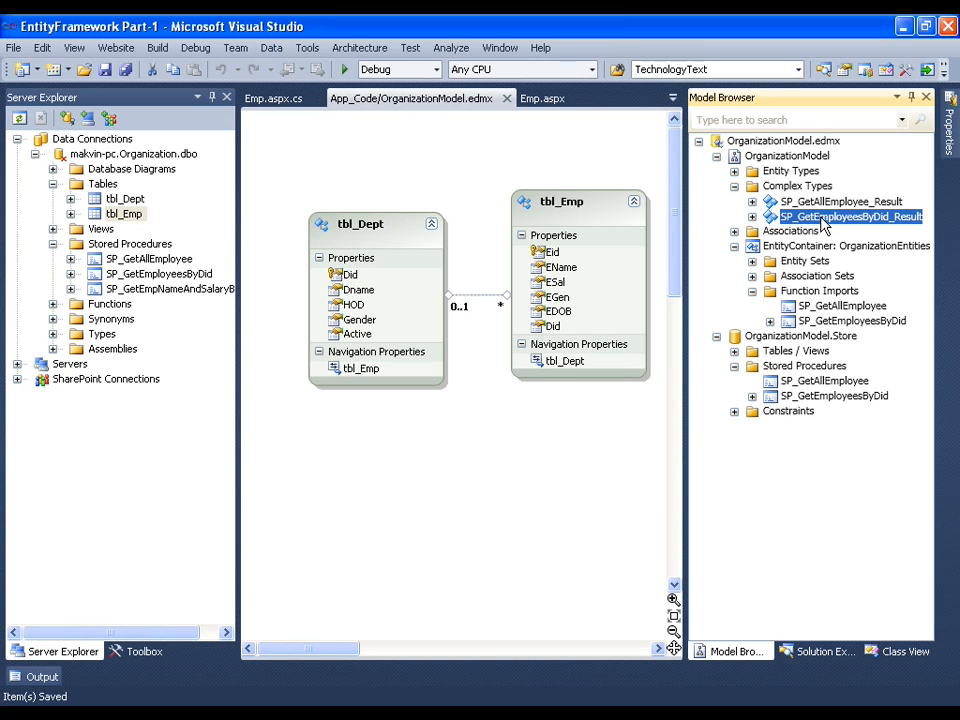
left_click(849, 320)
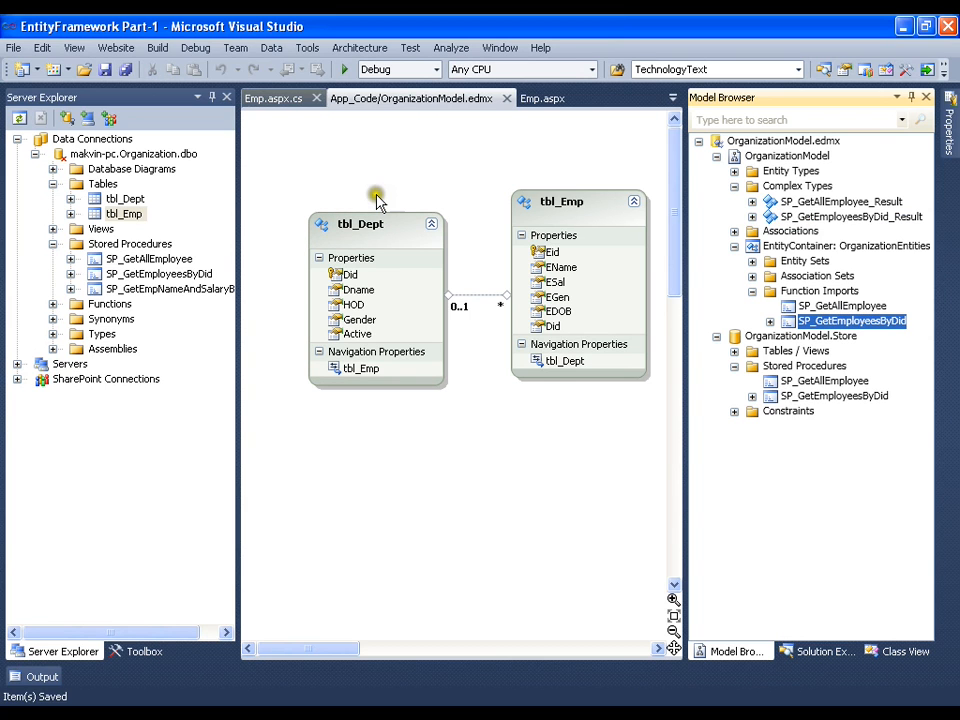
left_click(273, 98)
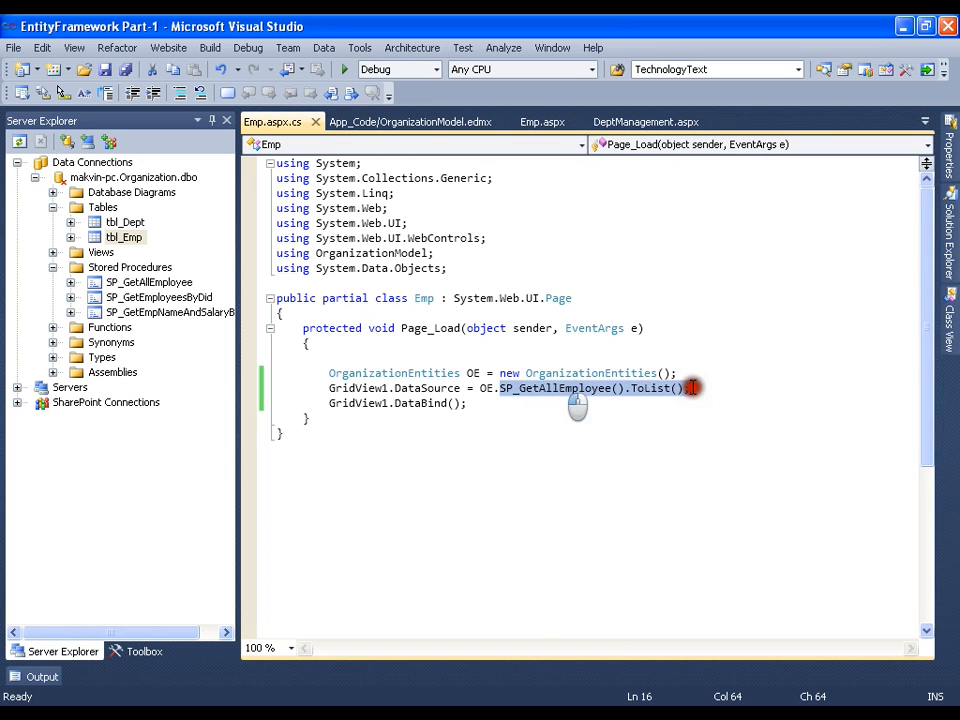
Replace SP_GetAllEmployee() with OE.SP_GetEmployeesByDid(100).ToList() in Page_Load and save
key("Delete")
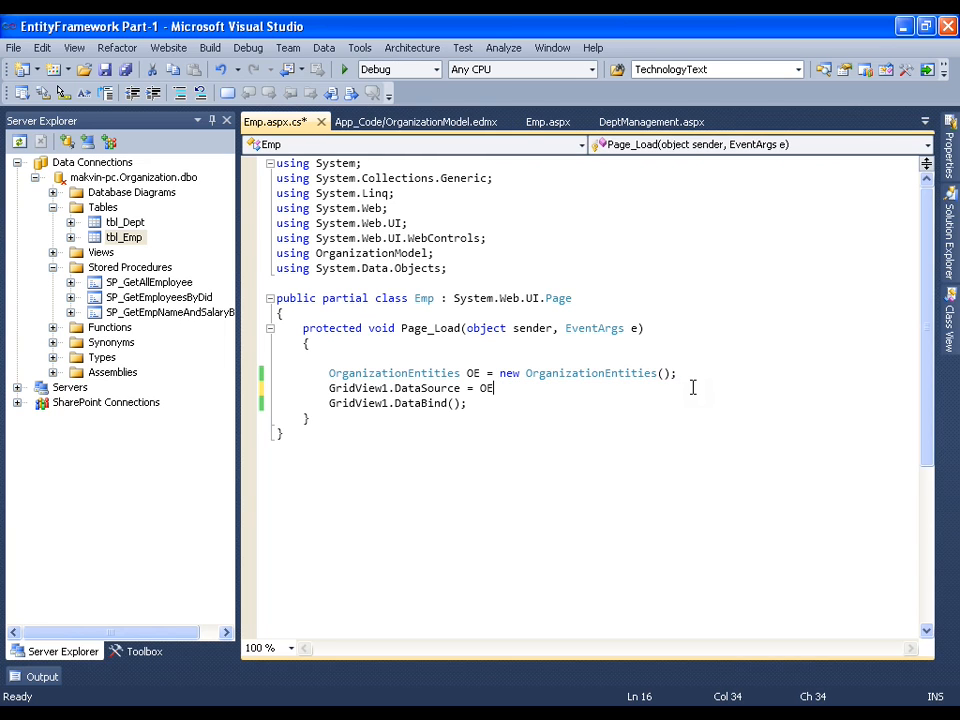
type(".")
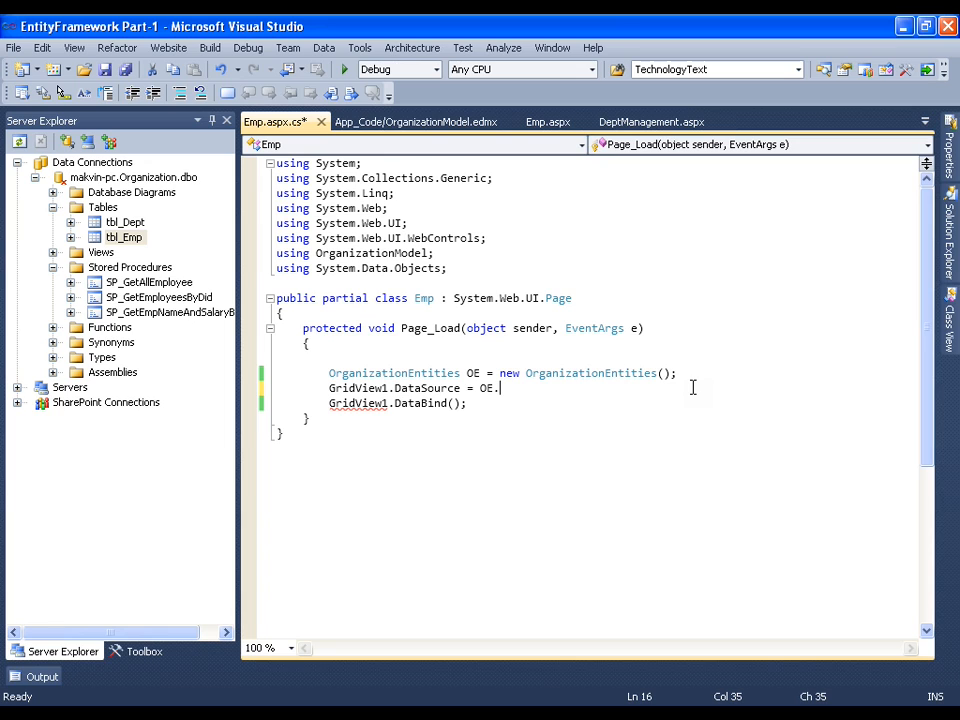
type("SP_GetEmployeesByDid(")
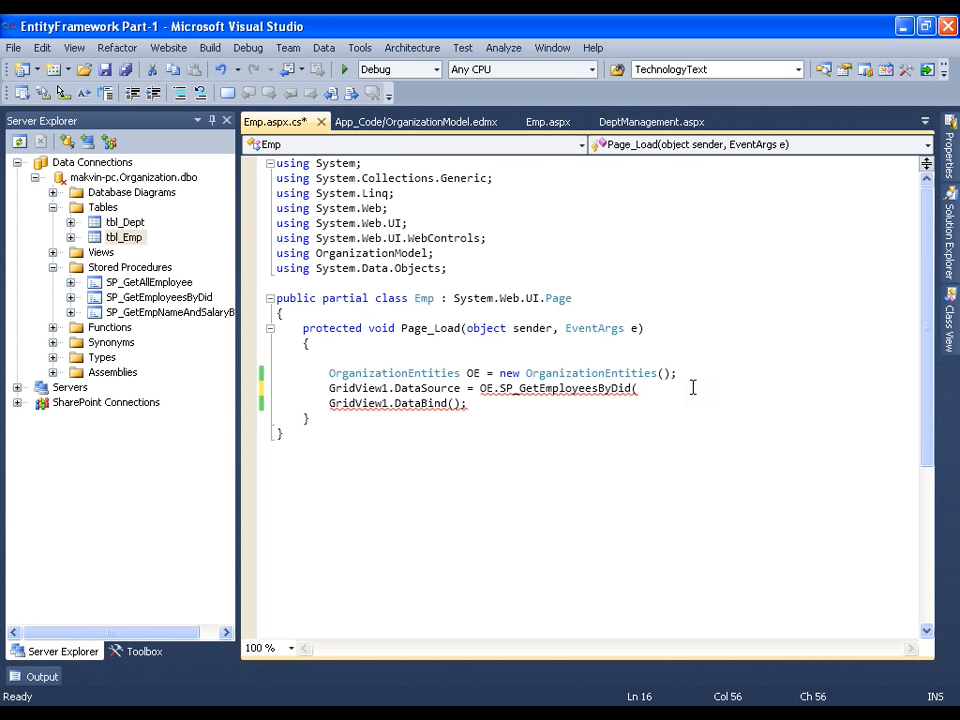
type("1")
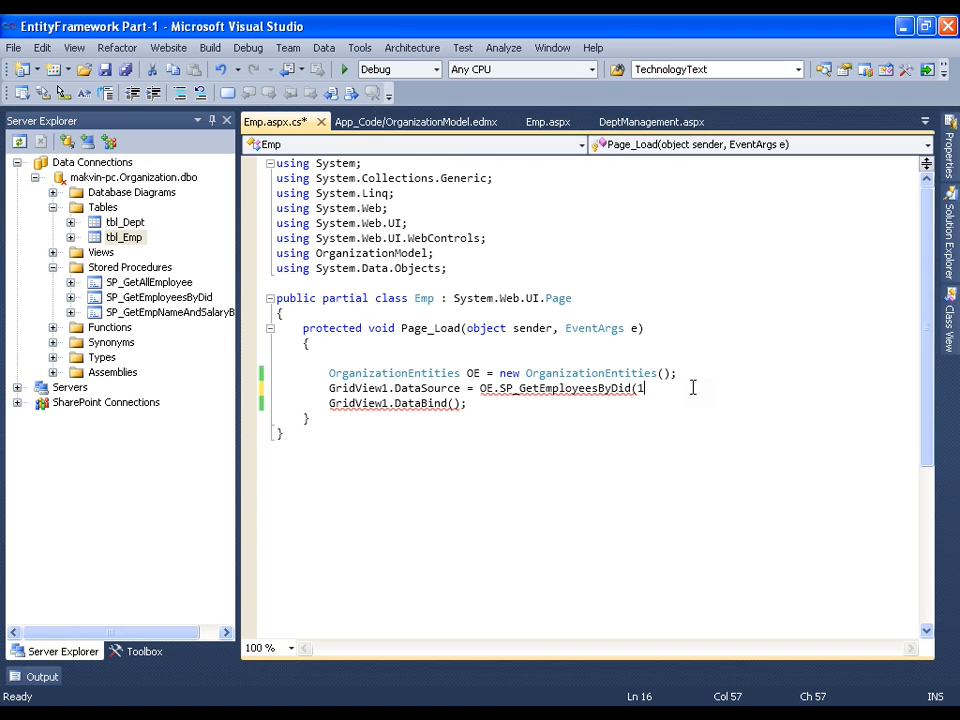
type("00")
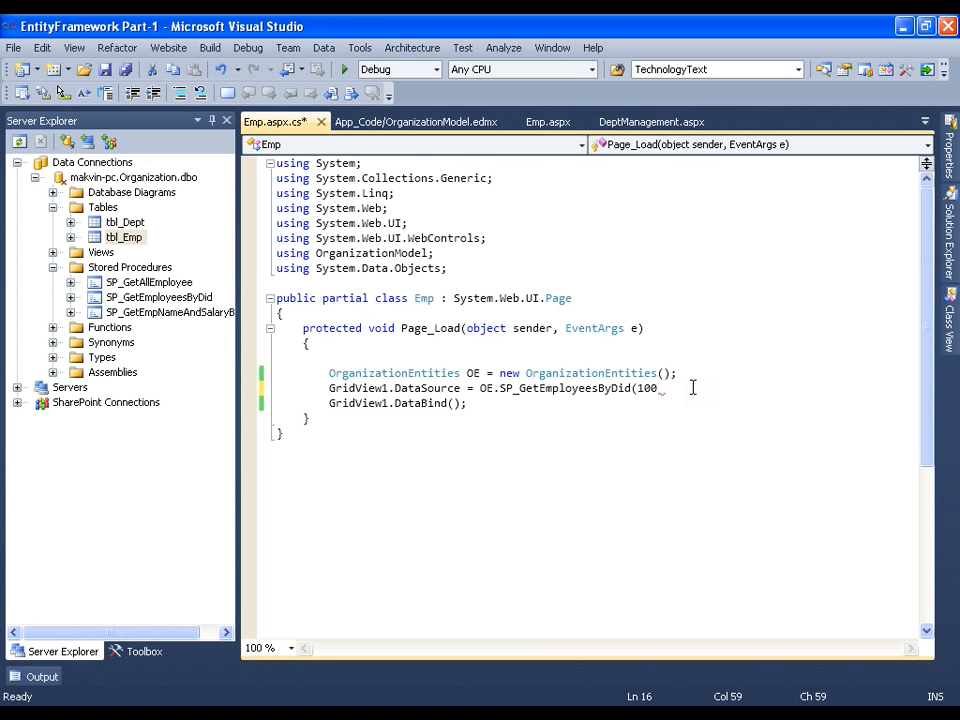
type(").t")
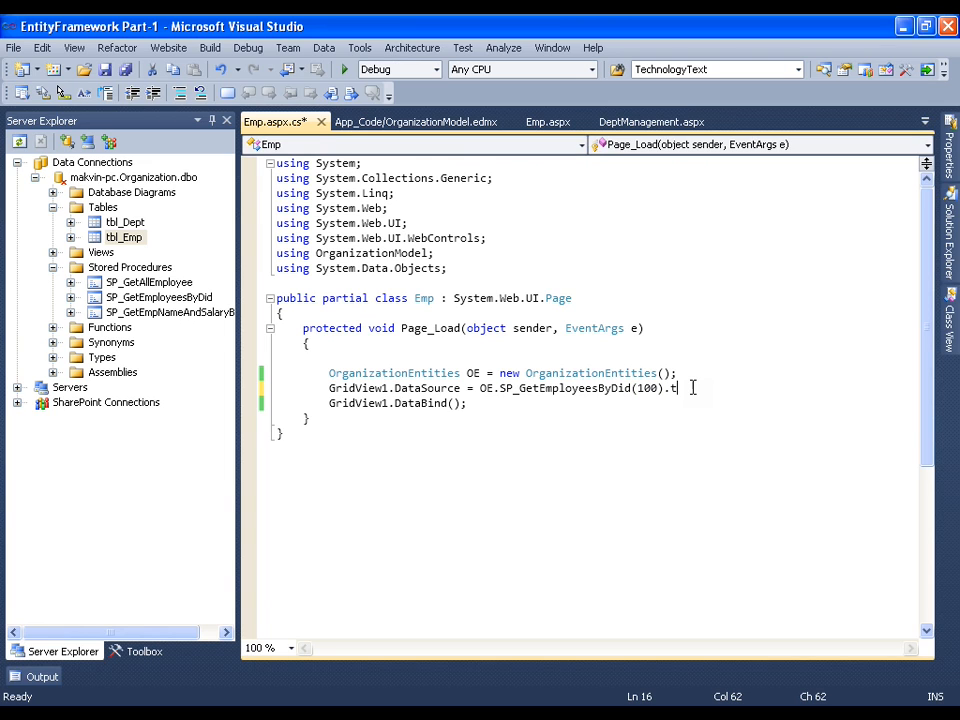
type("oL")
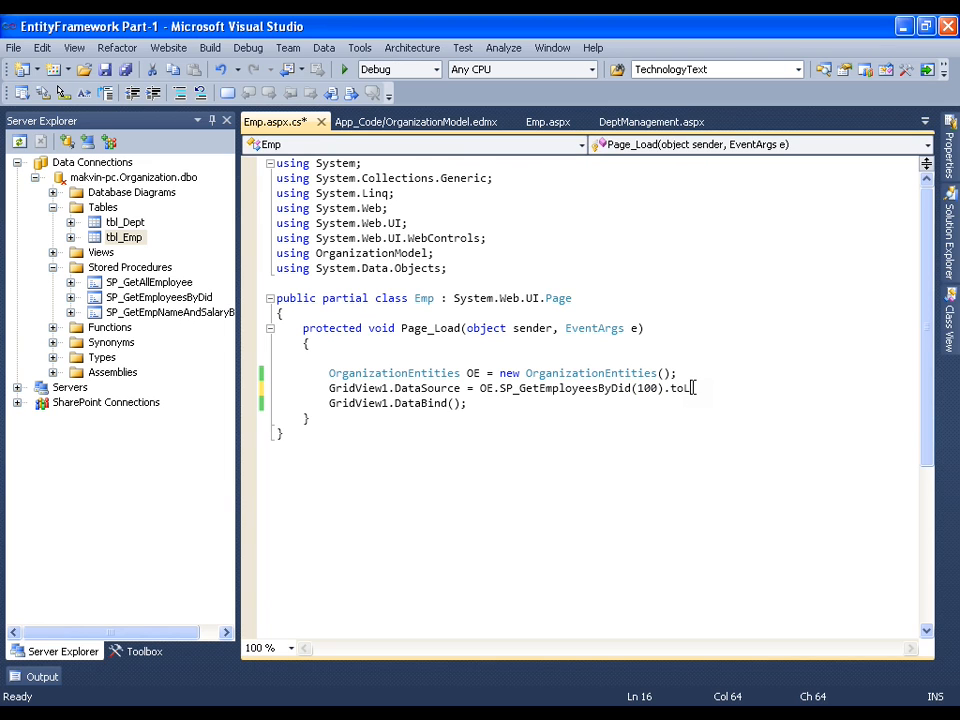
type("ist();")
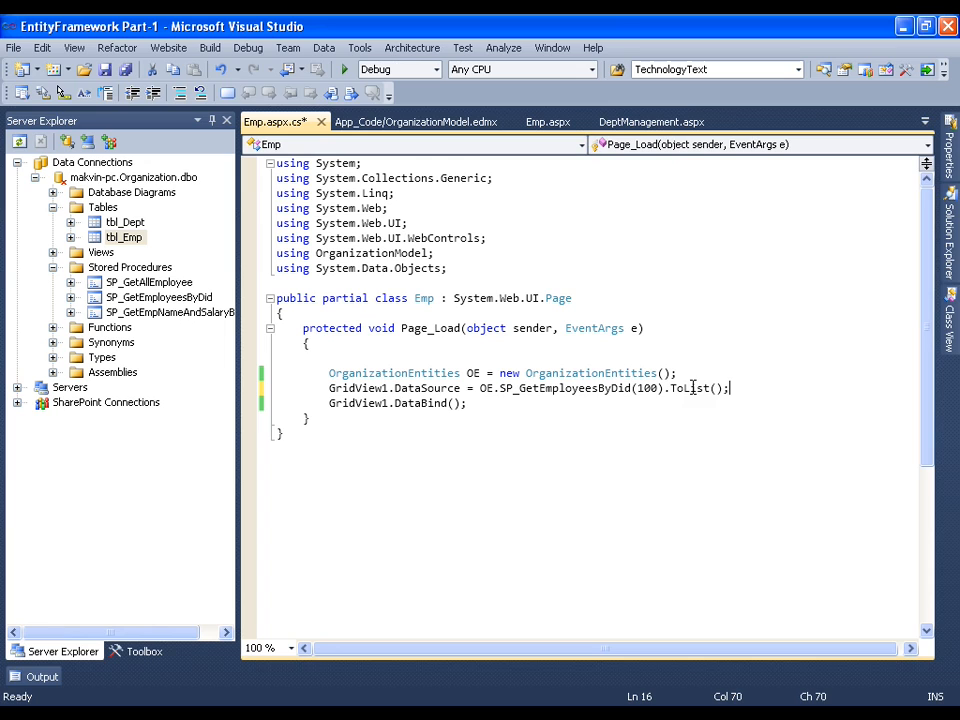
key("ctrl+s")
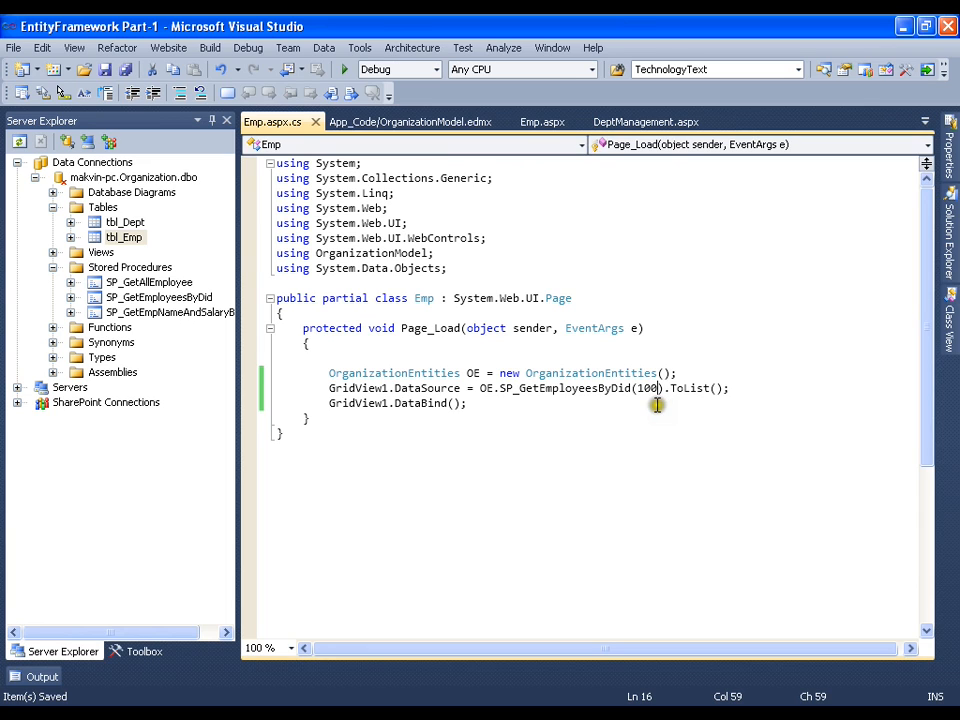
mouse_move(415, 328)
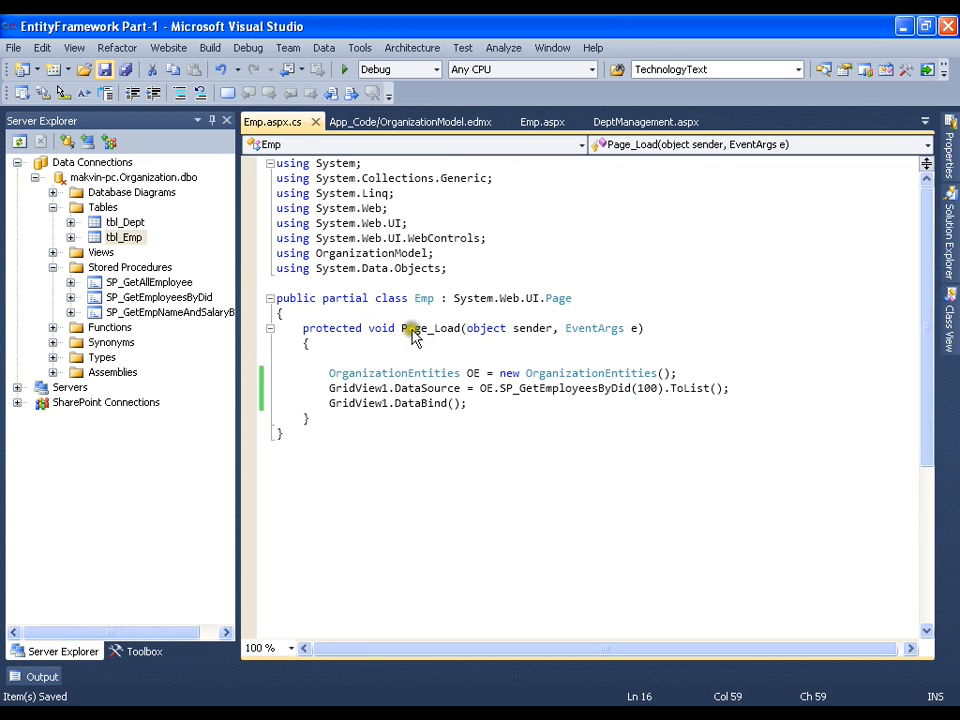
Change the SP_GetEmployeesByDid argument from 100 to 101
left_click(346, 69)
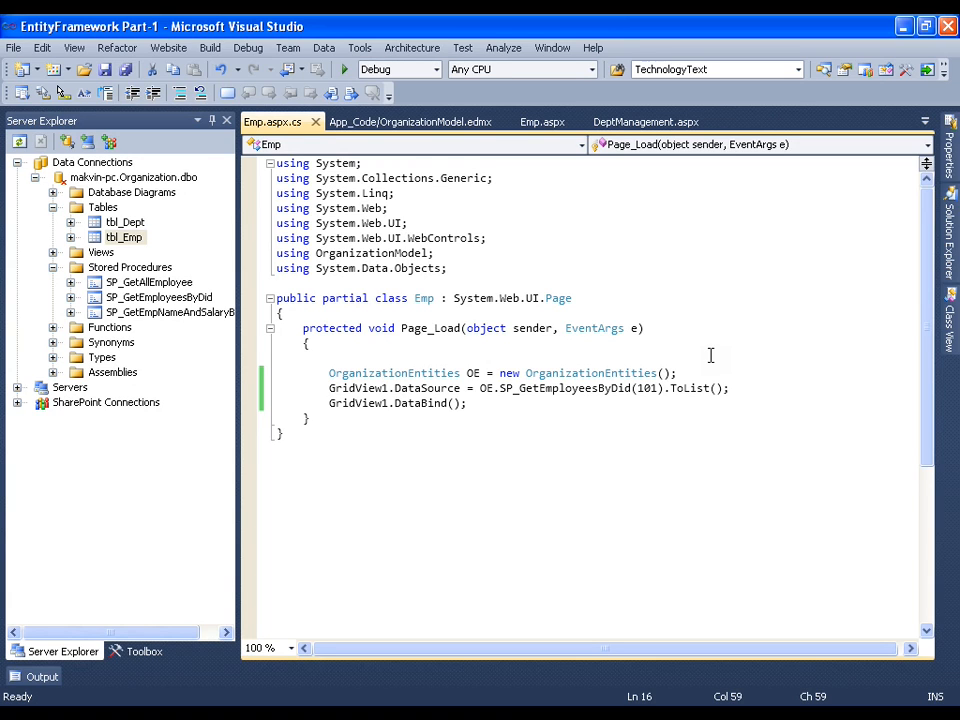
left_click(656, 388)
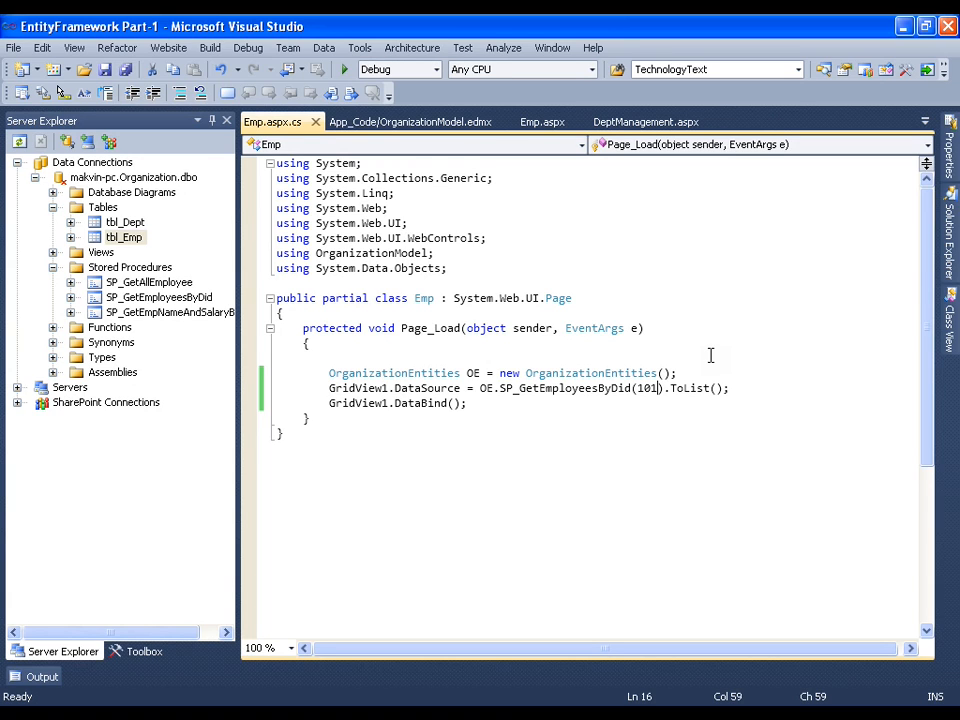